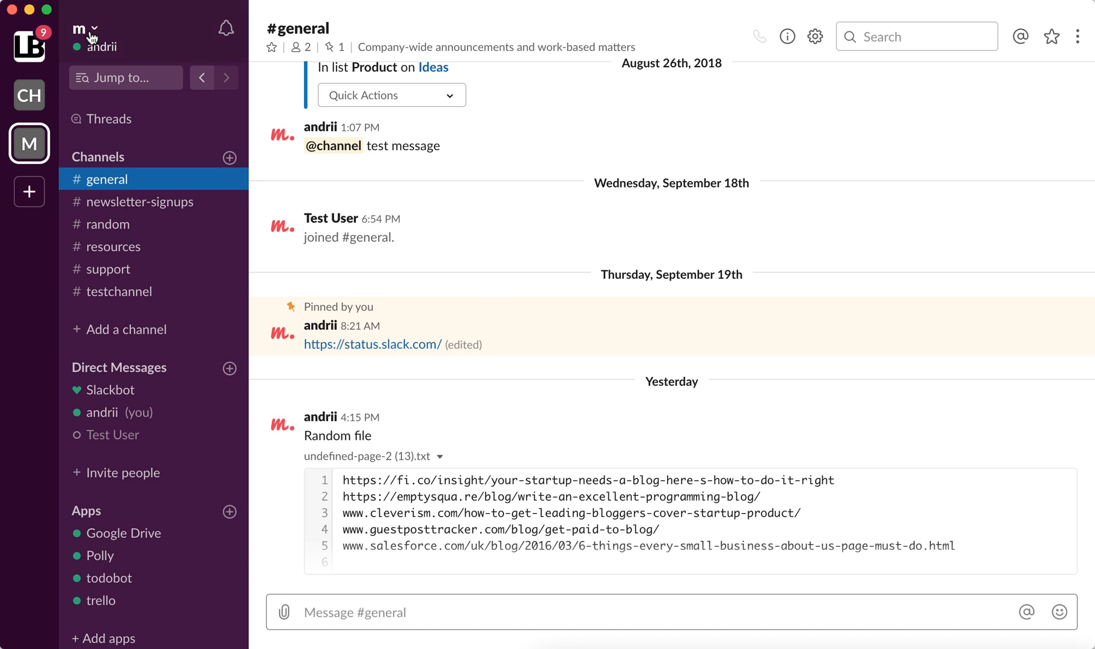
Open your own profile from the workspace menu and show its more-actions options.
click(84, 32)
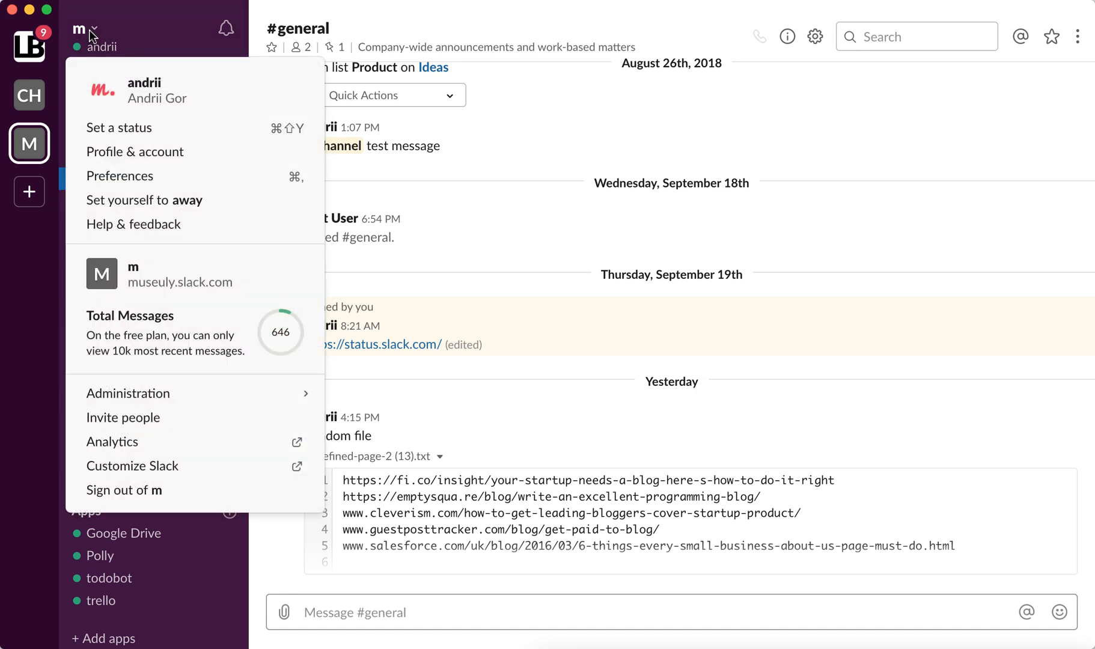
mouse_move(134, 152)
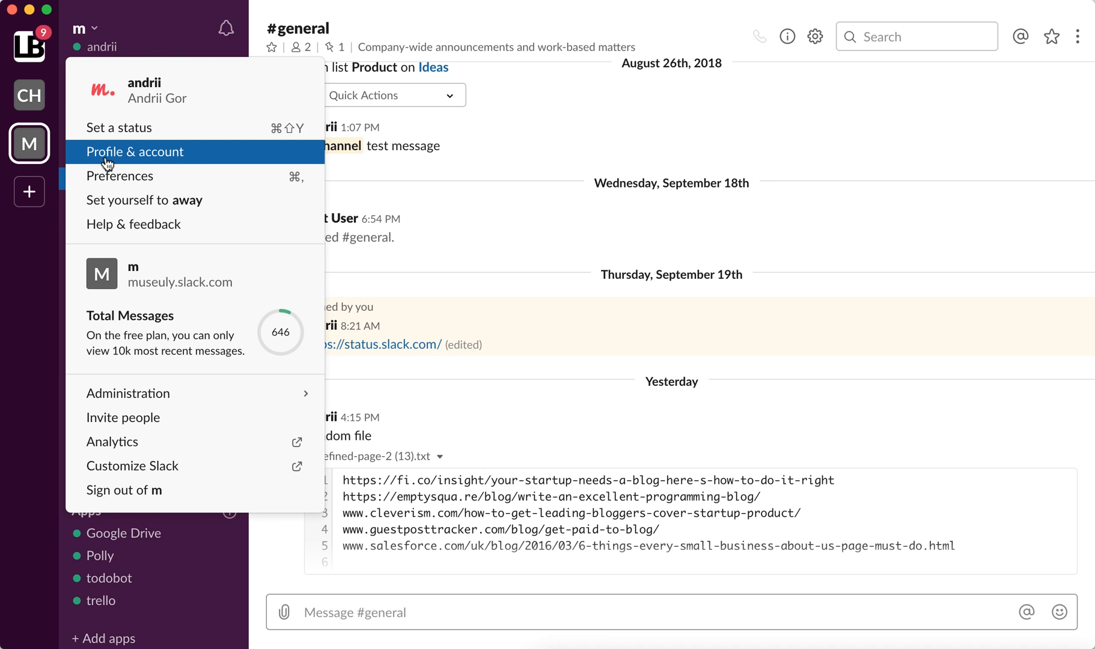
click(134, 151)
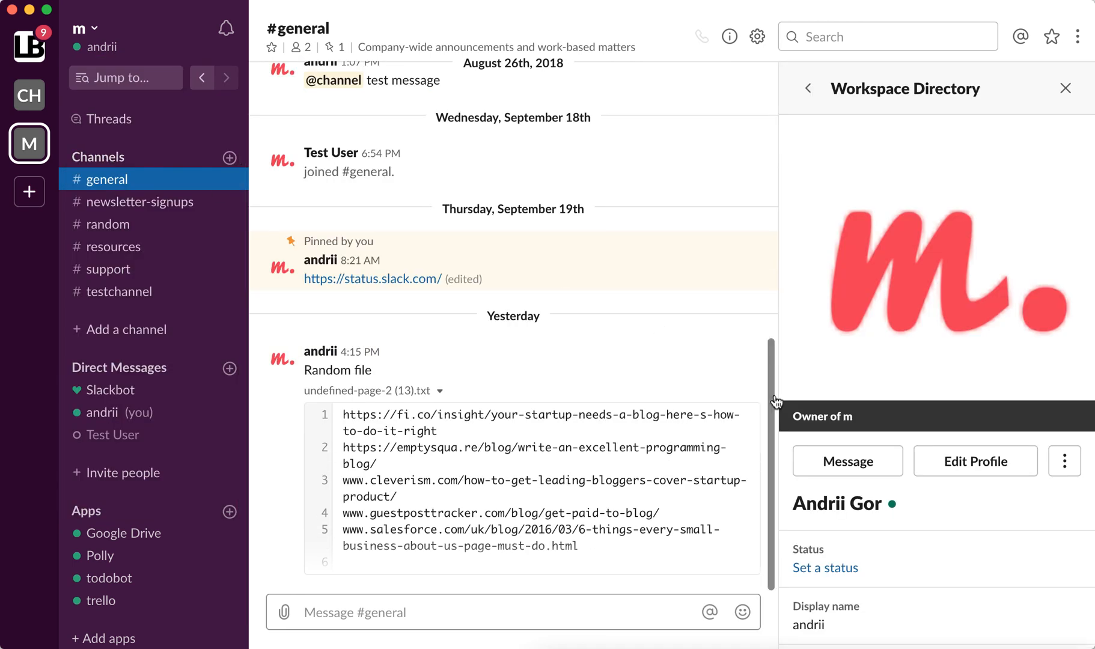
click(1064, 461)
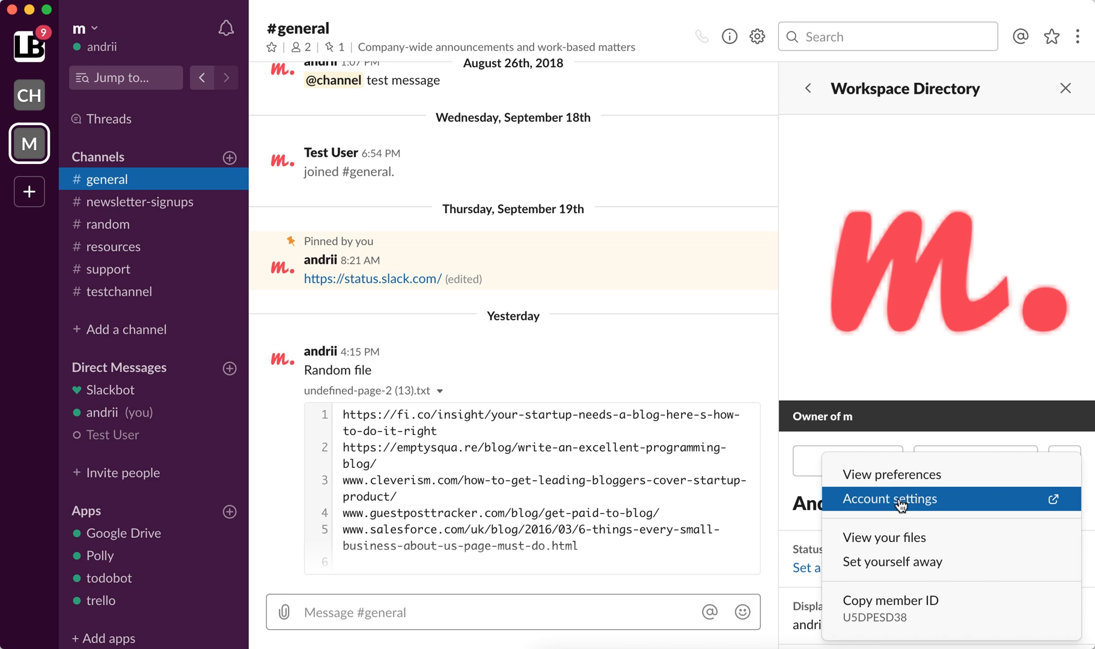
Go to Account settings in the browser, where the time zone shows (UTC+01:00) Amsterdam, Berlin, Bern, Rome, Stockholm, Vienna.
click(889, 498)
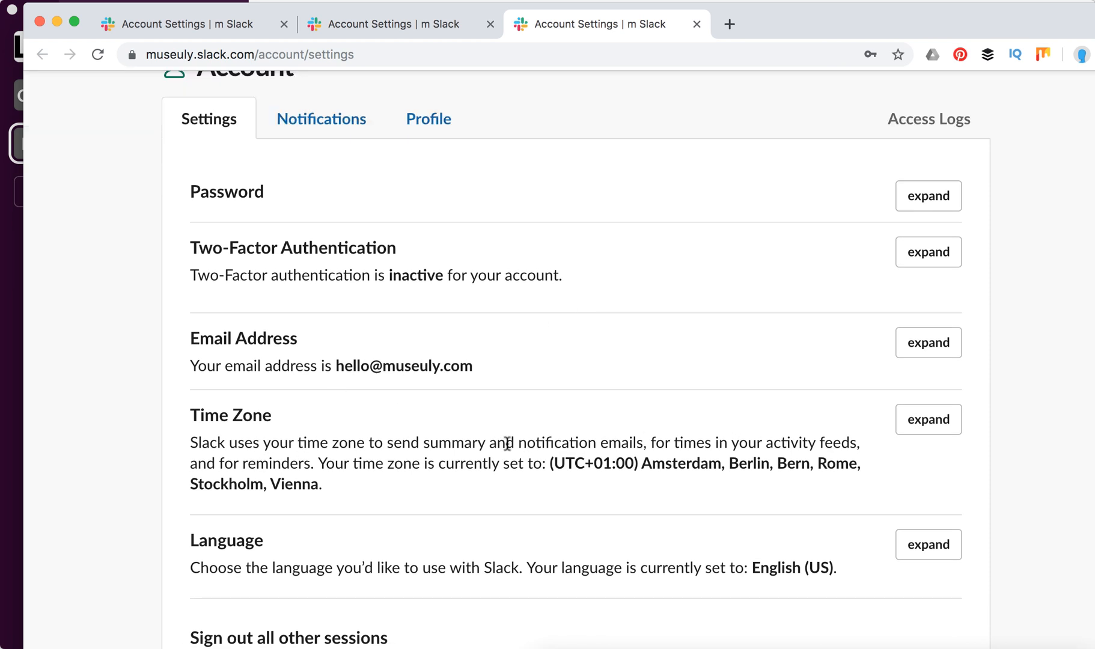
drag(290, 443, 411, 442)
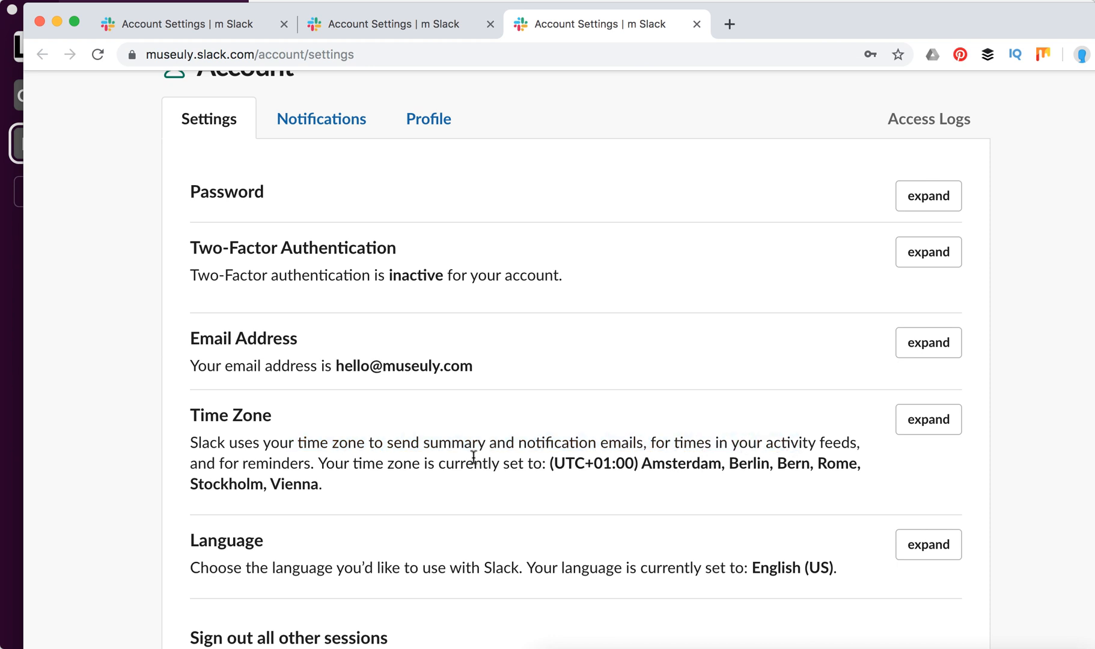
mouse_move(954, 426)
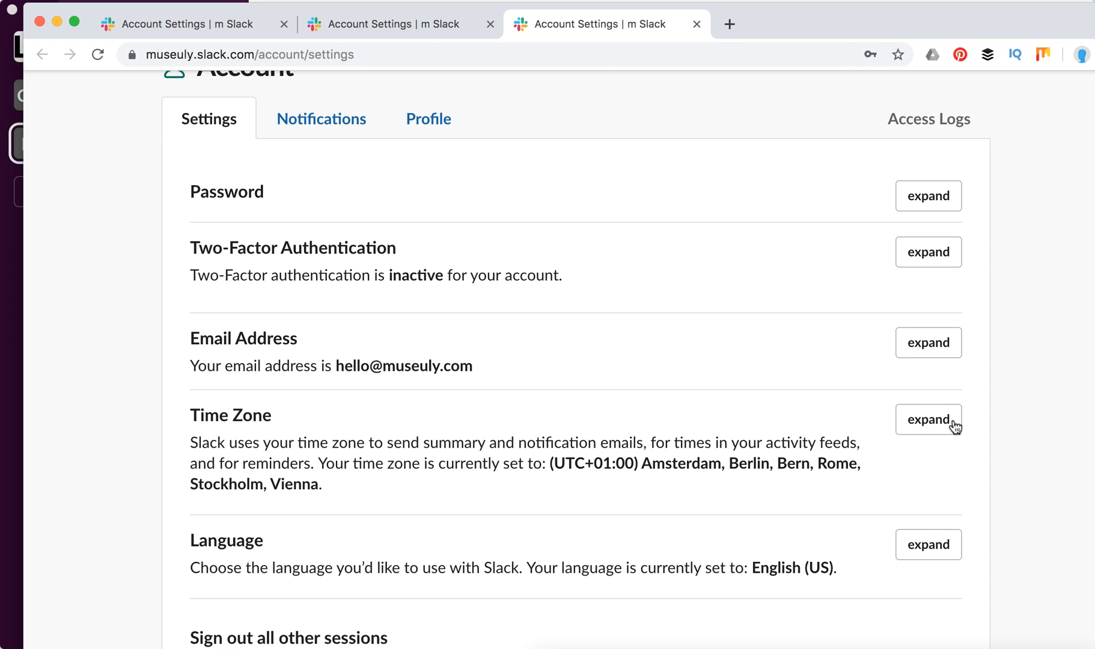
Expand Time Zone, choose (UTC) Dublin, Edinburgh, Lisbon, London and save it.
click(929, 419)
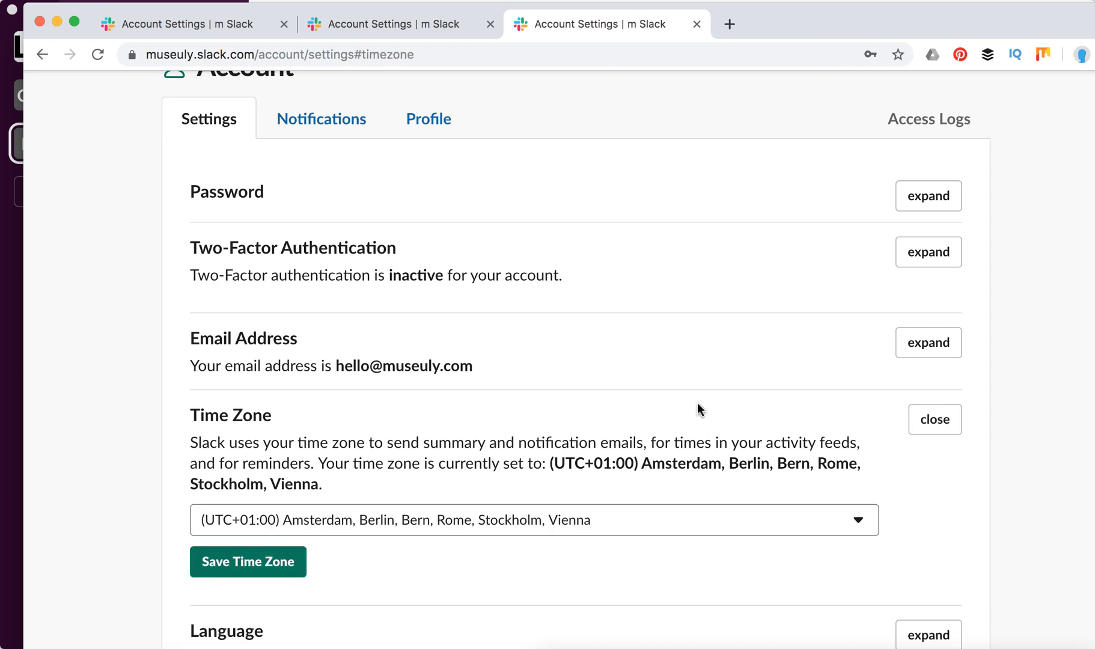
click(533, 519)
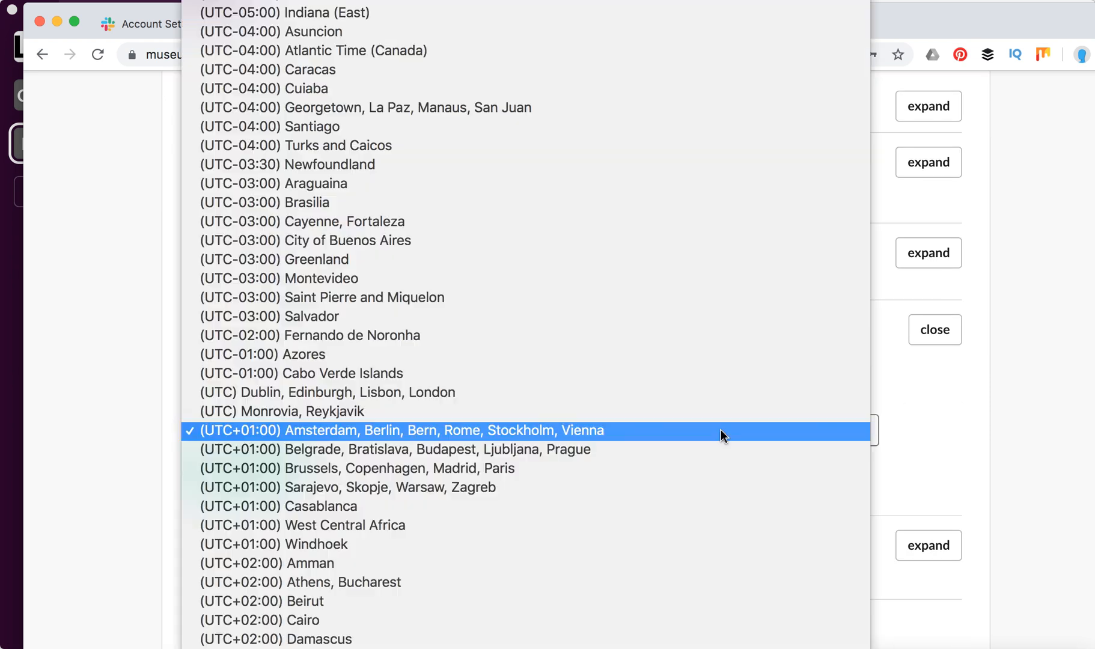
mouse_move(721, 392)
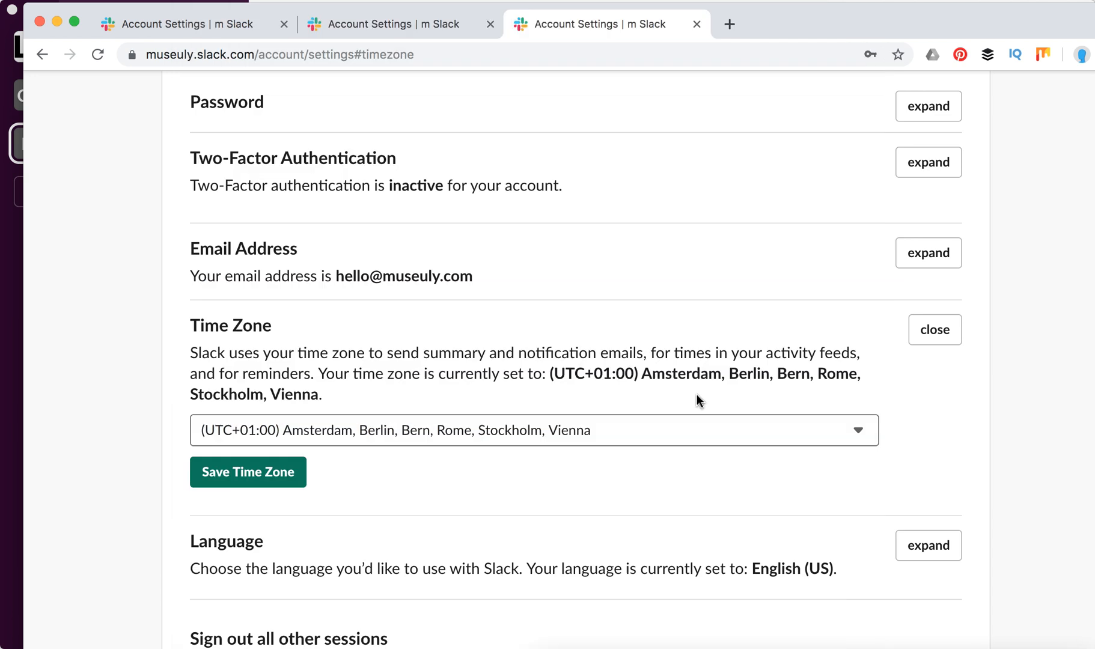
click(247, 472)
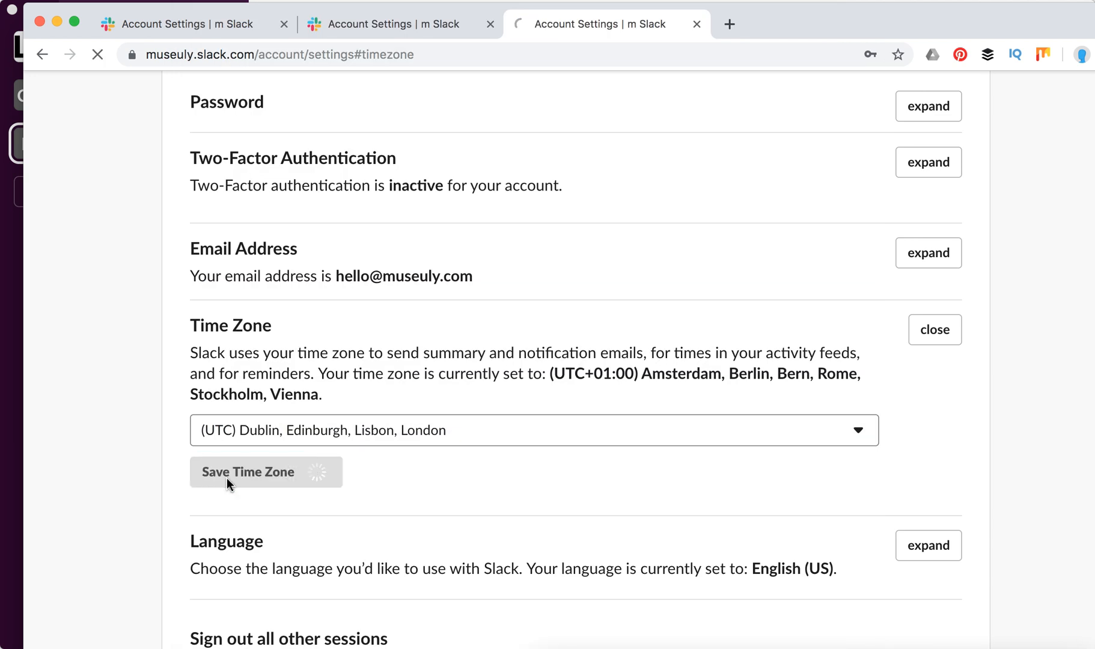
click(247, 472)
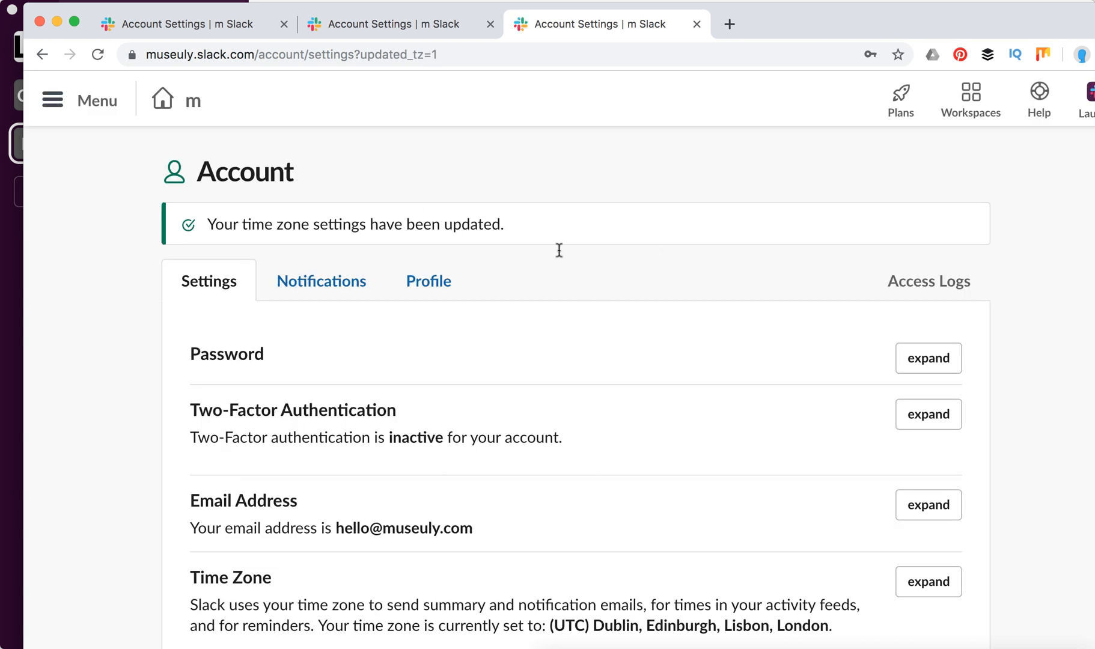
mouse_move(560, 255)
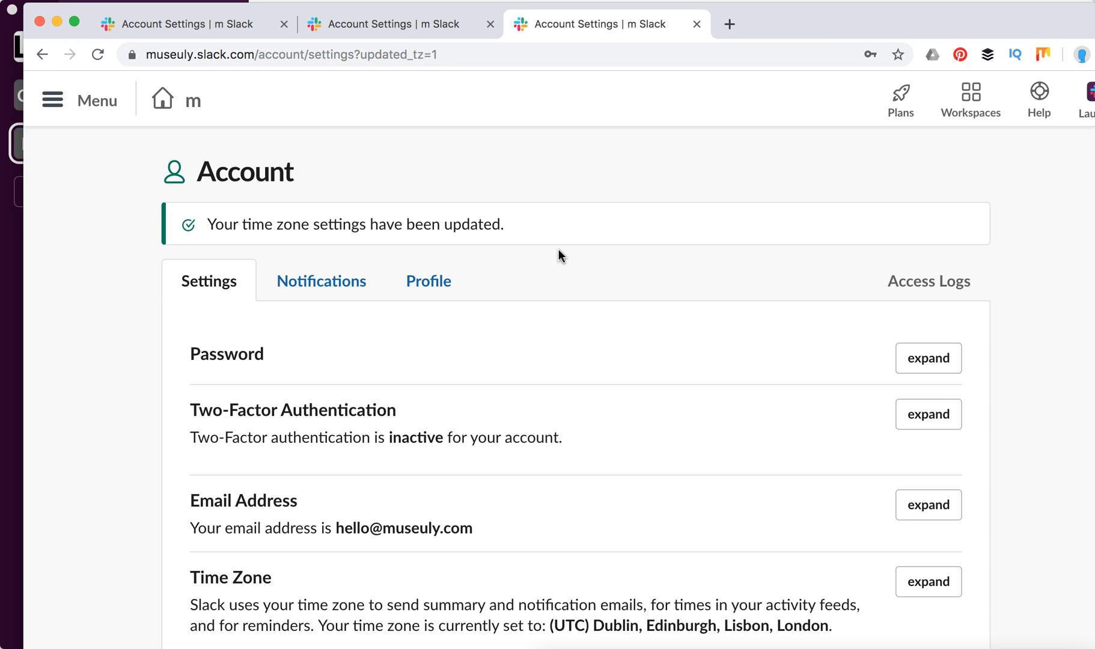
Scroll the reloaded settings to verify the Time Zone entry reads (UTC) Dublin, Edinburgh, Lisbon, London.
scroll(down, 3)
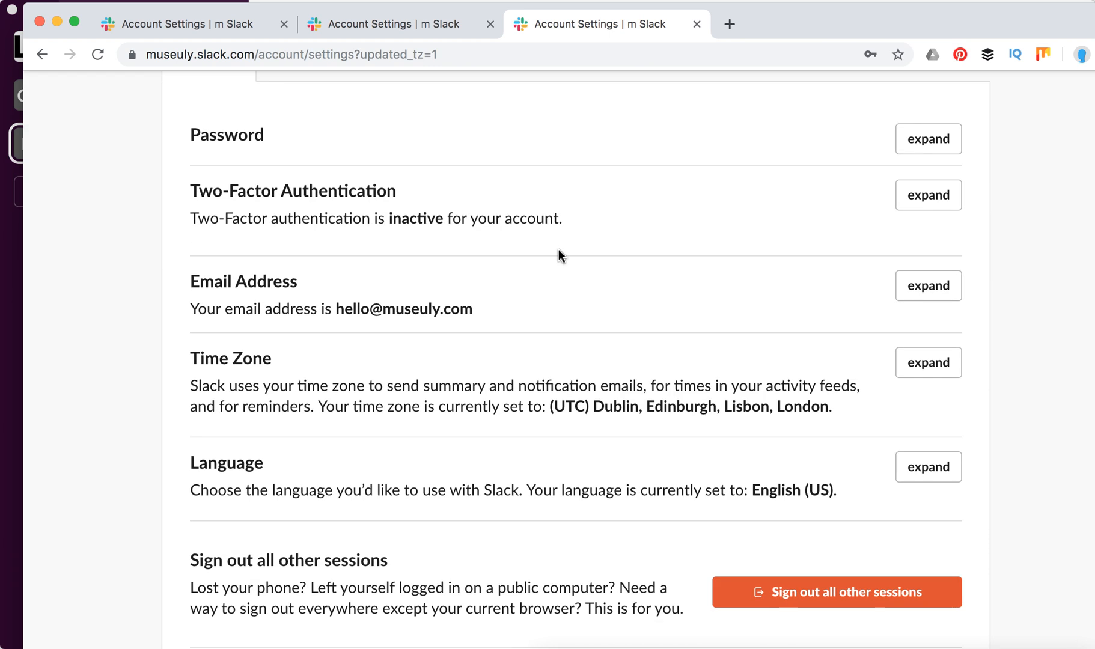